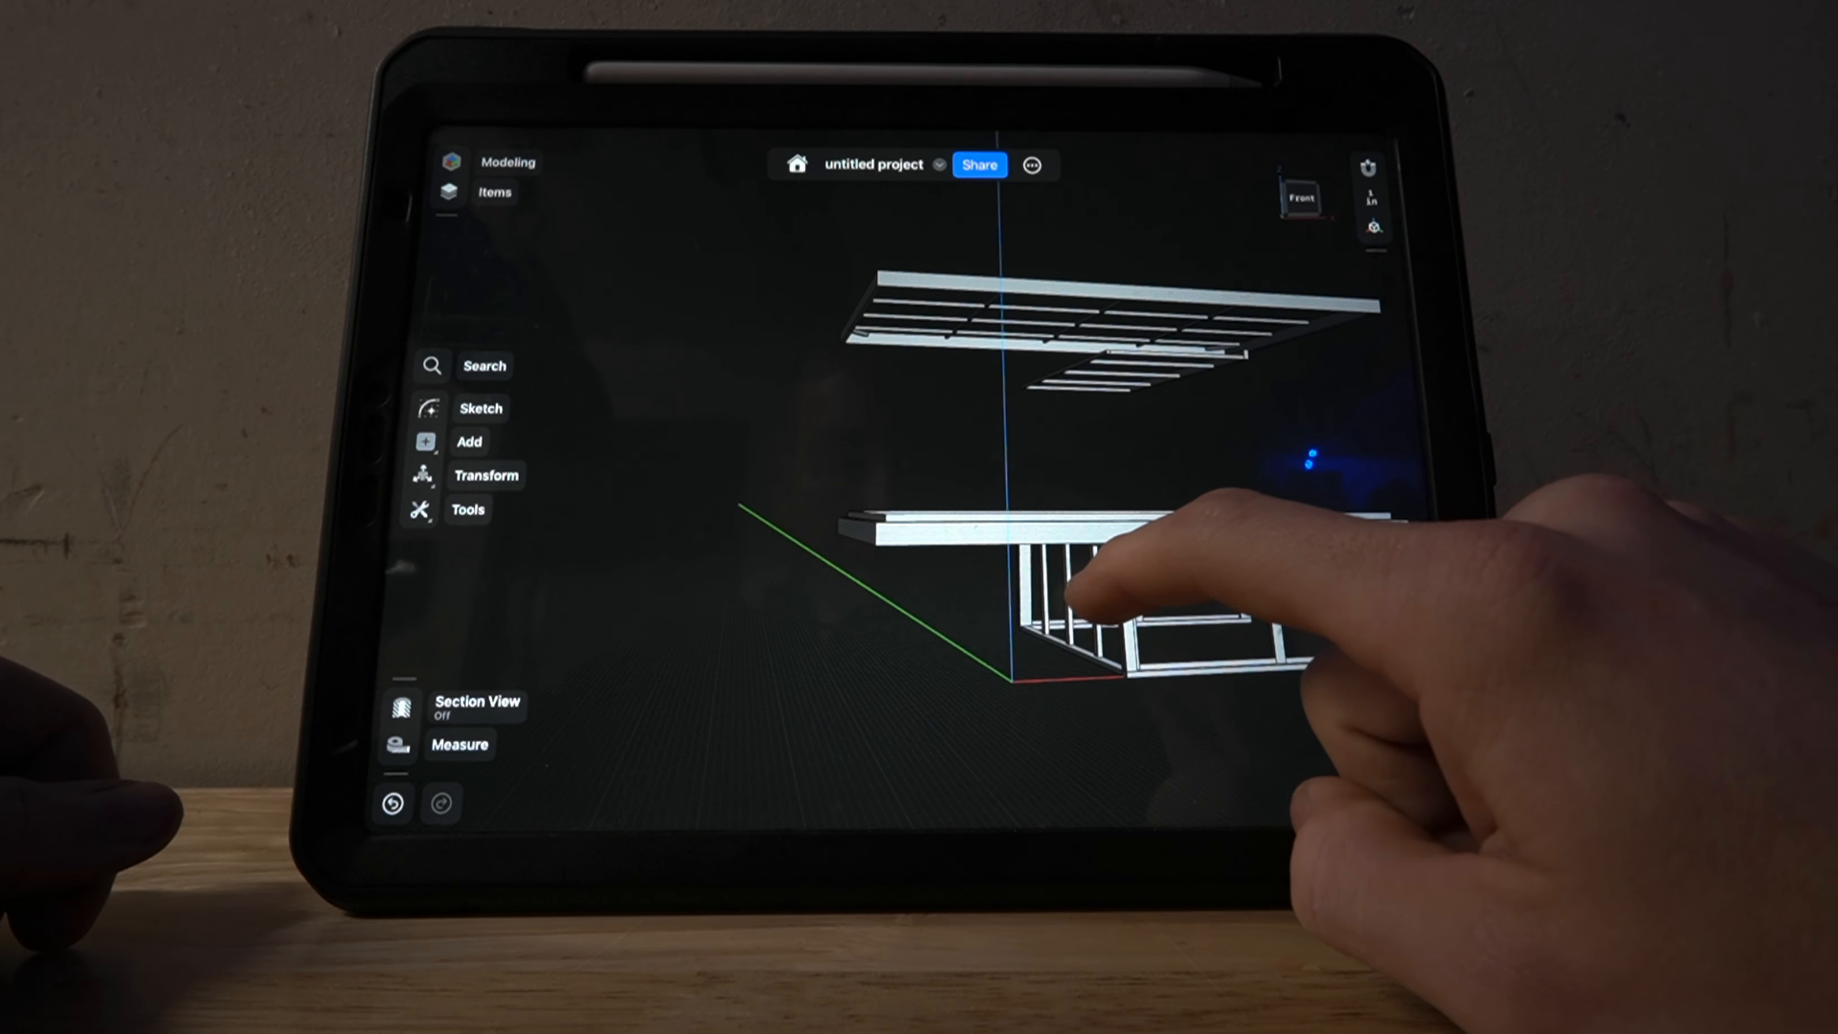
pyautogui.moveTo(1114, 563); pyautogui.dragTo(1055, 621)
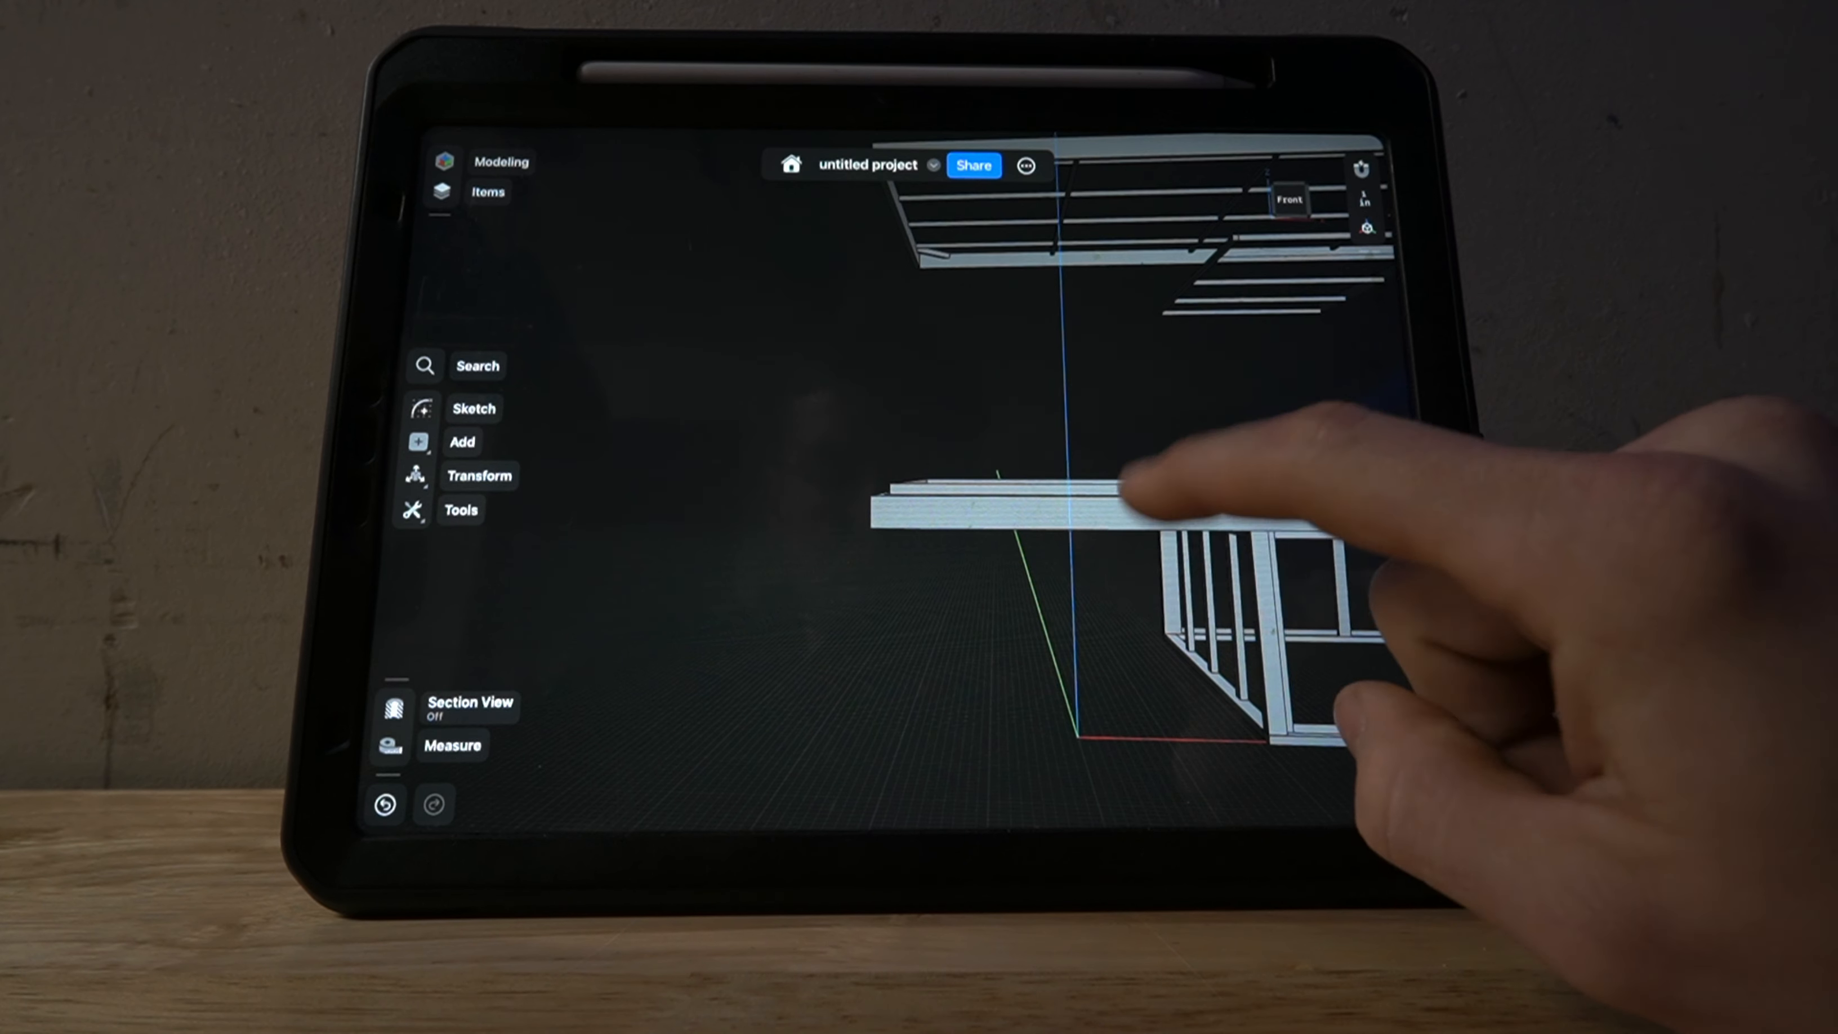
pyautogui.moveTo(1173, 505); pyautogui.dragTo(1266, 563)
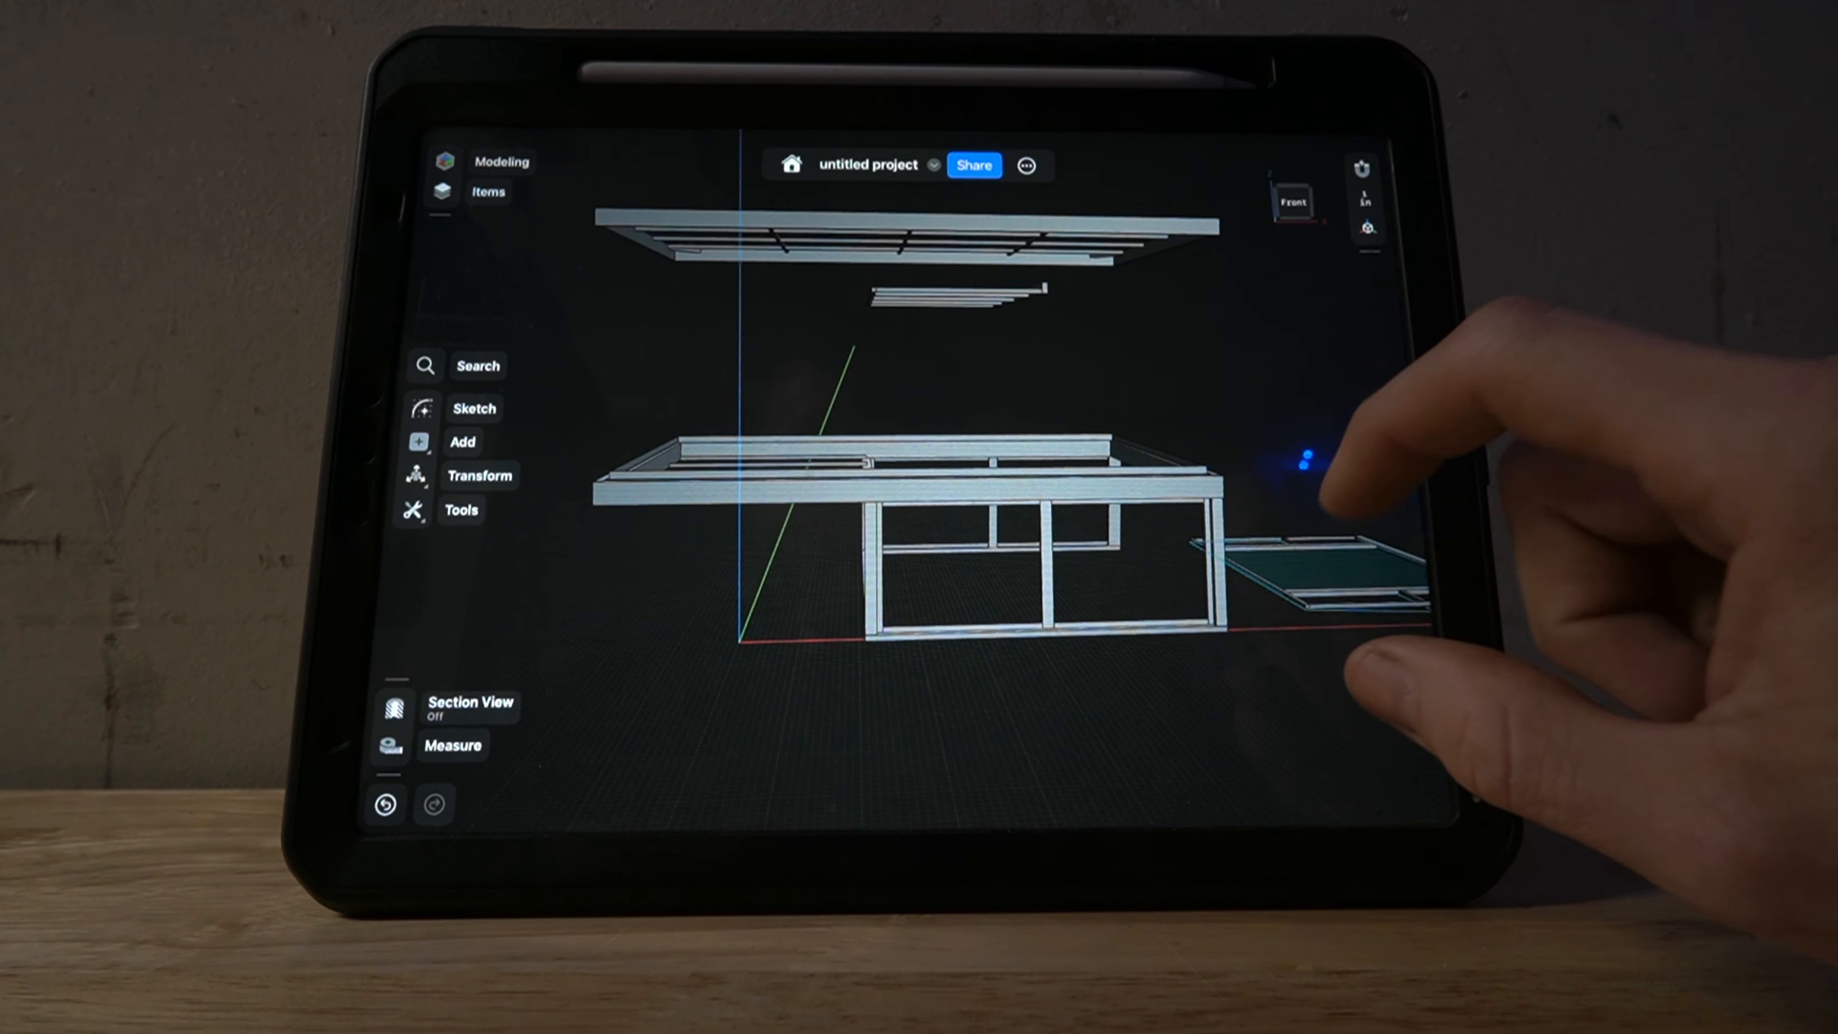
pyautogui.moveTo(1290, 469); pyautogui.dragTo(915, 585)
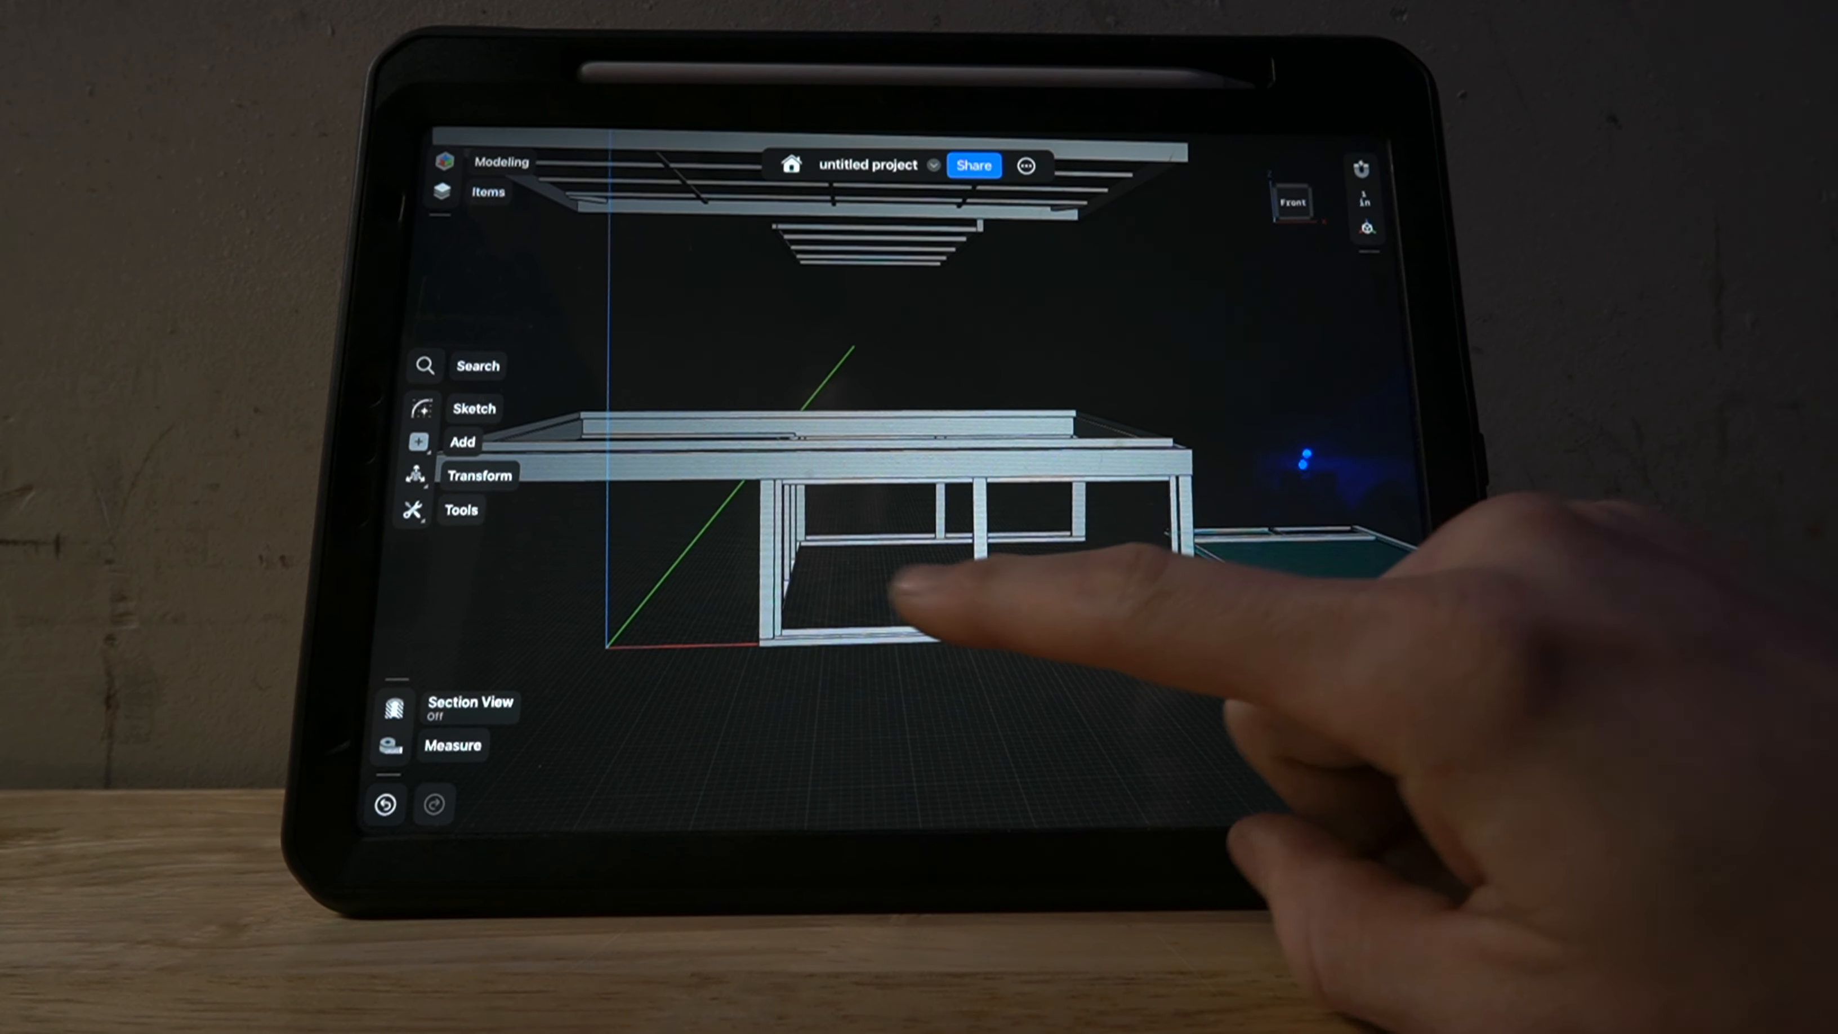